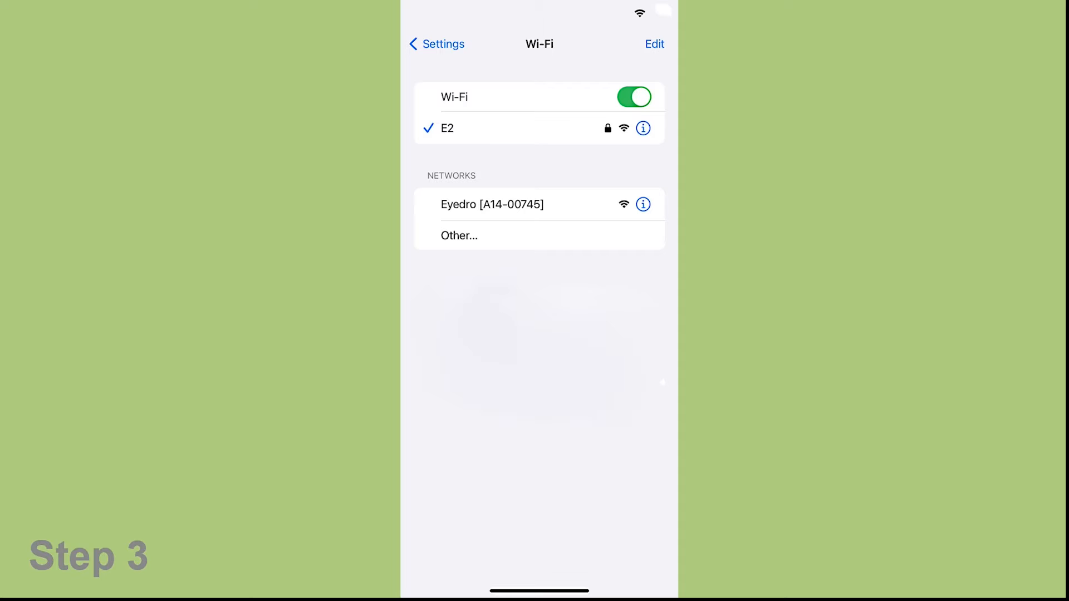
# Join the Eyedro [A14-00745] meter's own Wi-Fi network from the Networks list
pyautogui.click(517, 208)
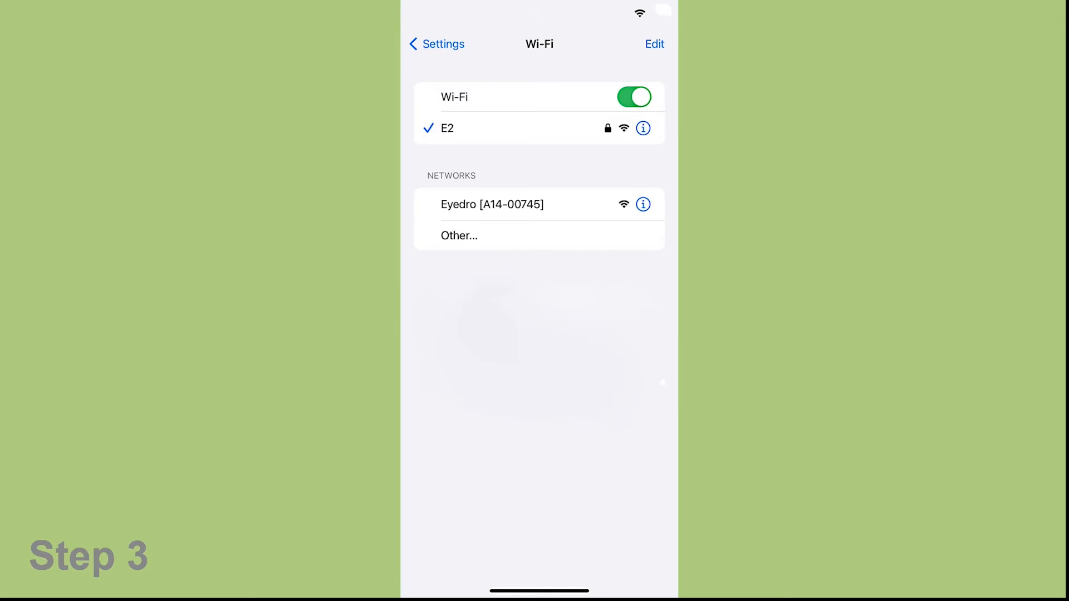
pyautogui.click(492, 203)
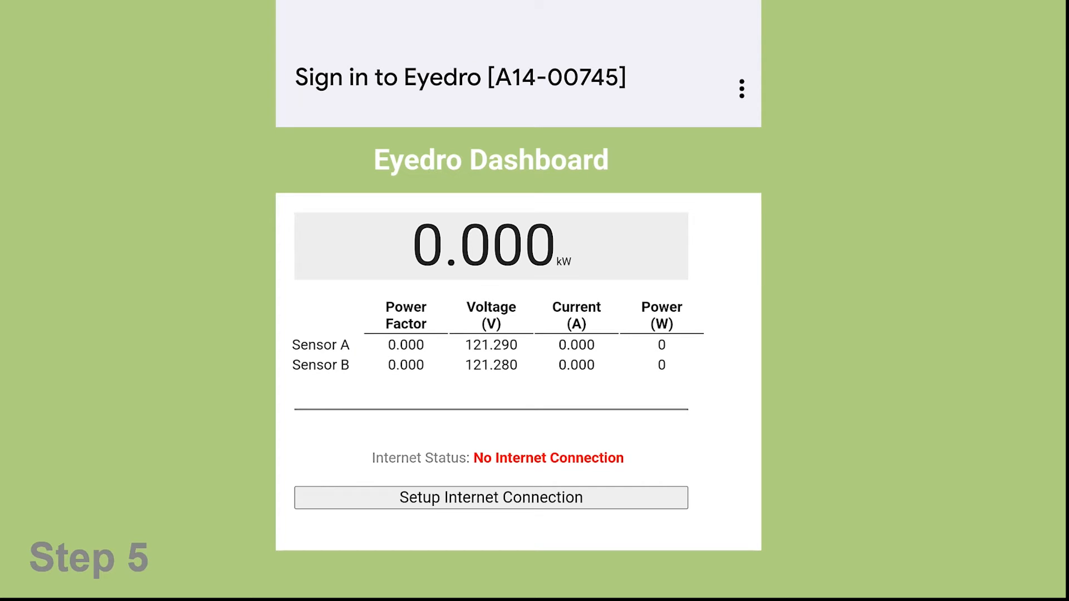
# Start Setup Internet Connection from the meter's sign-in page showing No Internet Connection
pyautogui.click(490, 497)
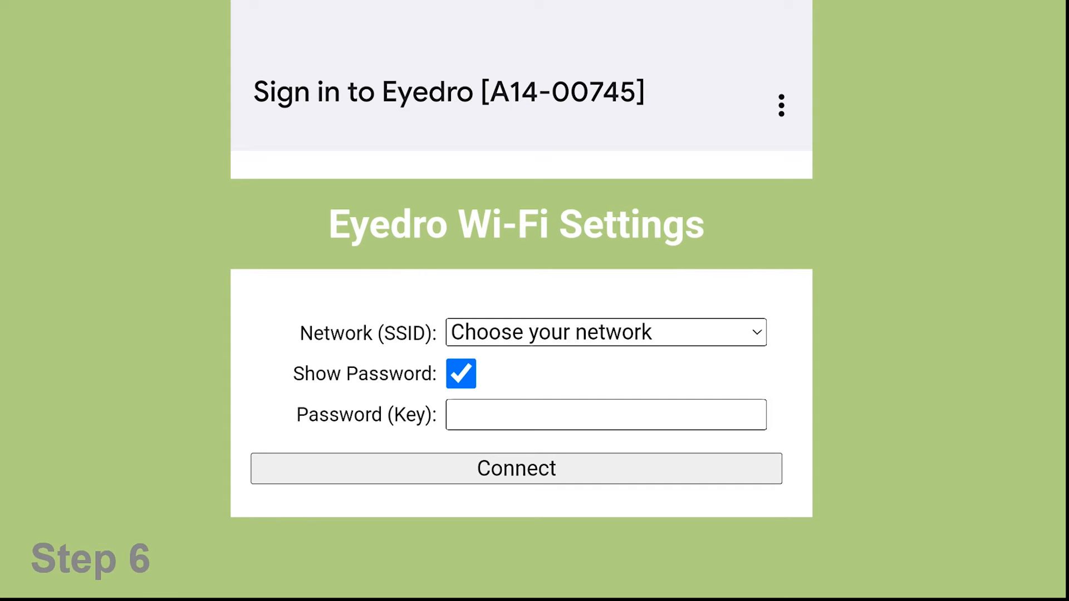
# Submit network E2 with its password so the meter reports 'Command received - Attempting to connect'
pyautogui.click(604, 333)
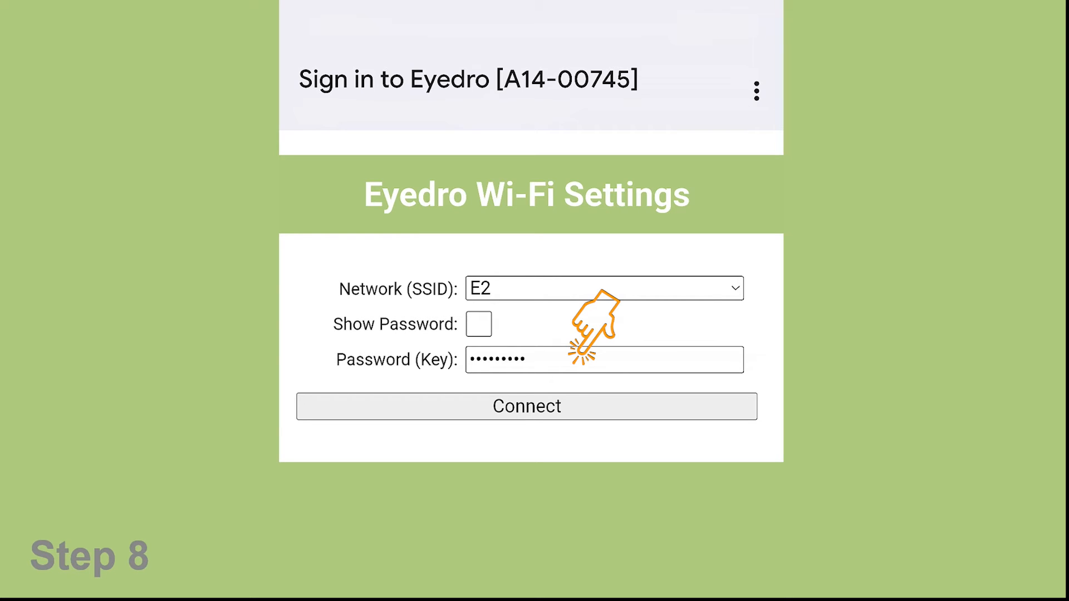
pyautogui.click(526, 405)
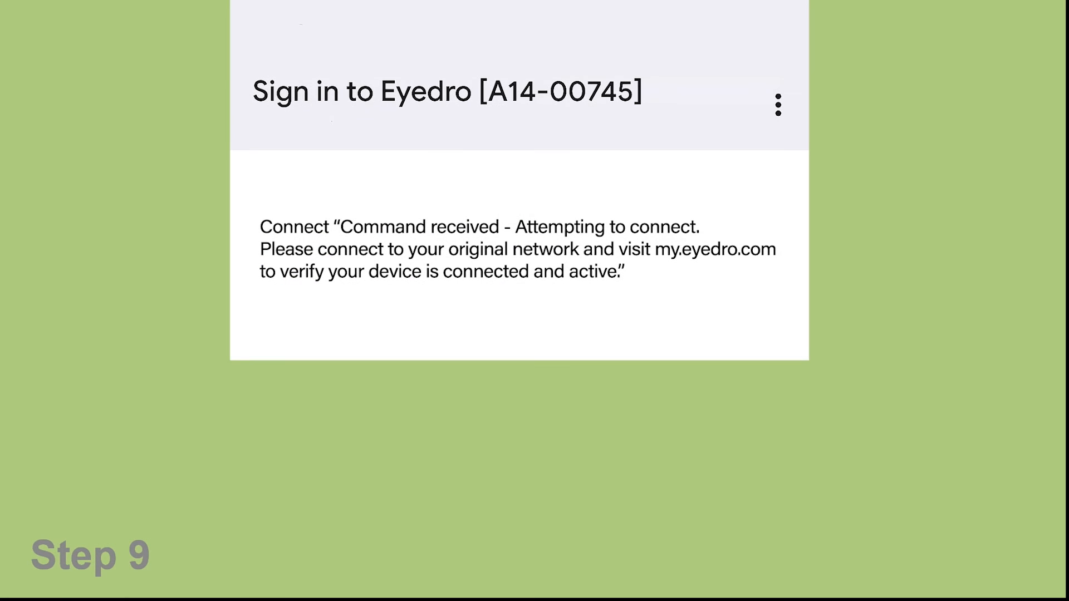